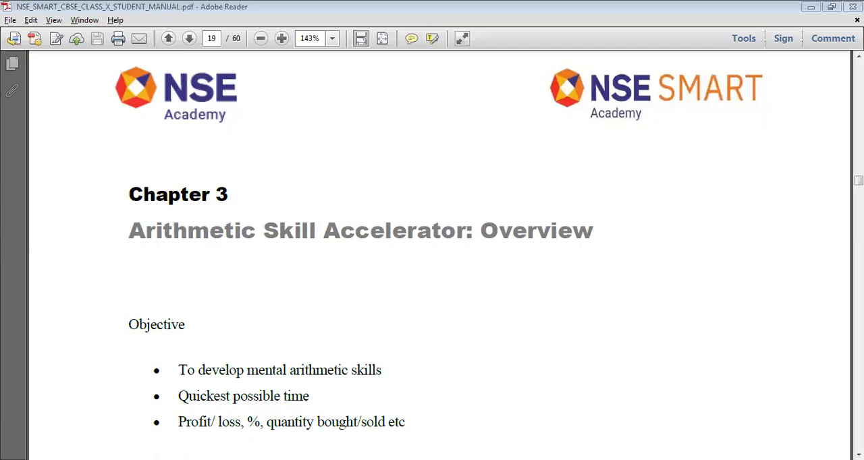
mouse_move(721, 359)
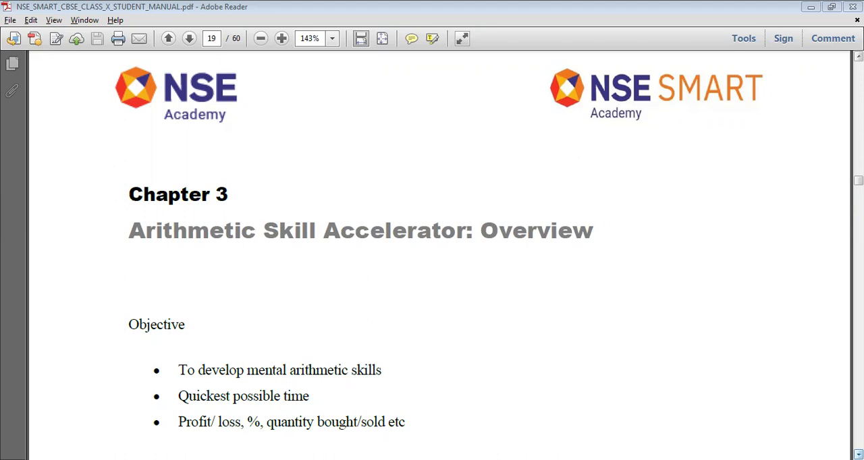
scroll(down, 3)
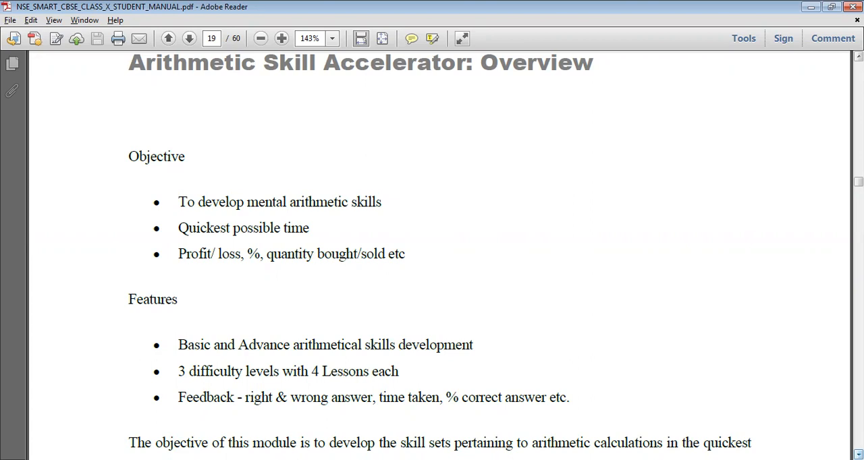
scroll(down, 3)
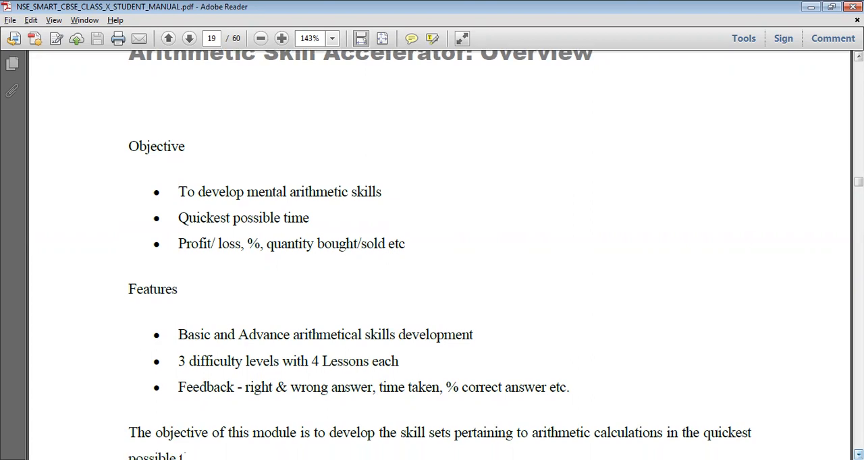
scroll(down, 3)
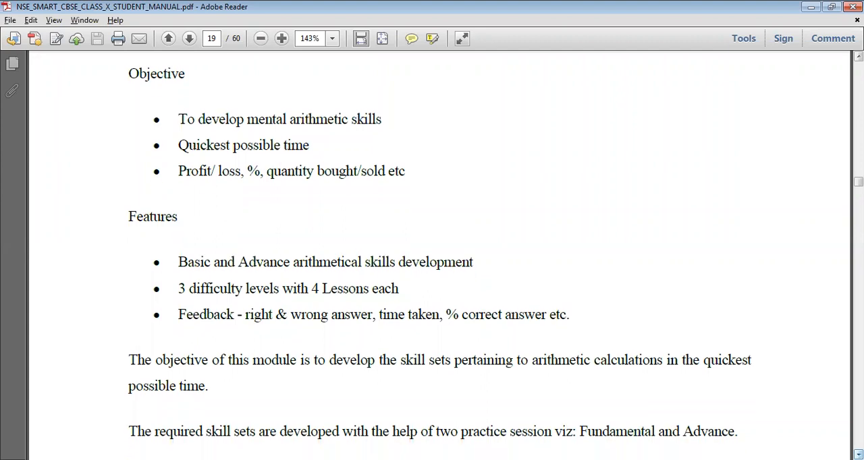
scroll(down, 3)
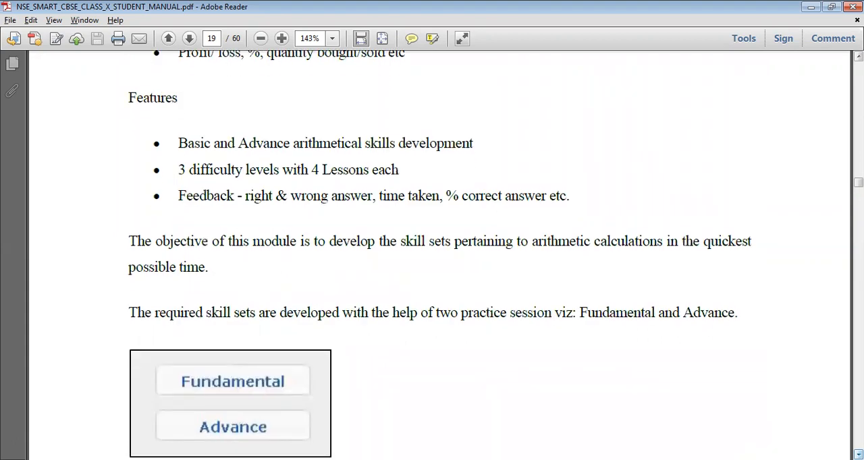
scroll(down, 3)
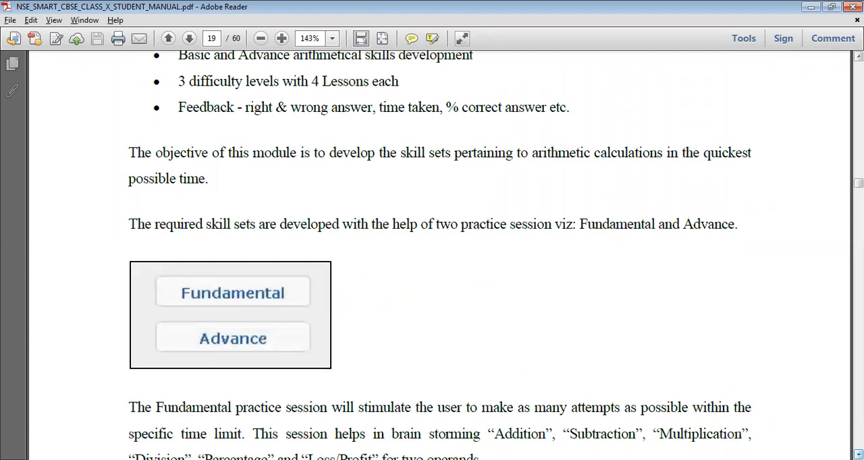
scroll(down, 3)
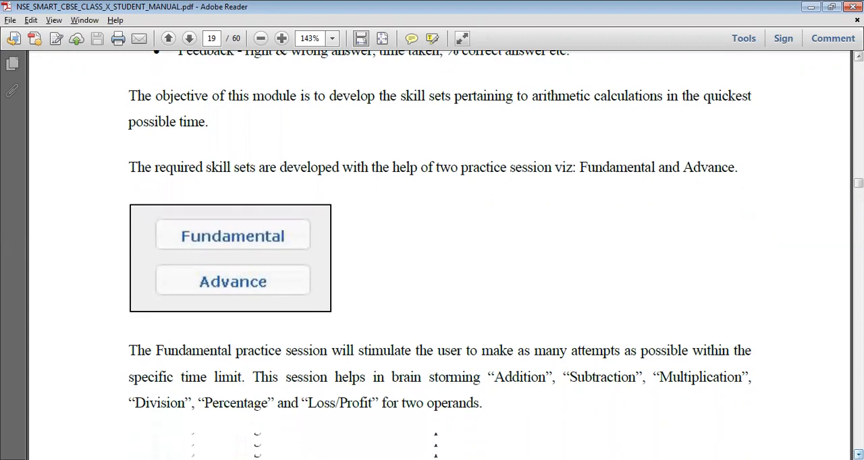
scroll(down, 3)
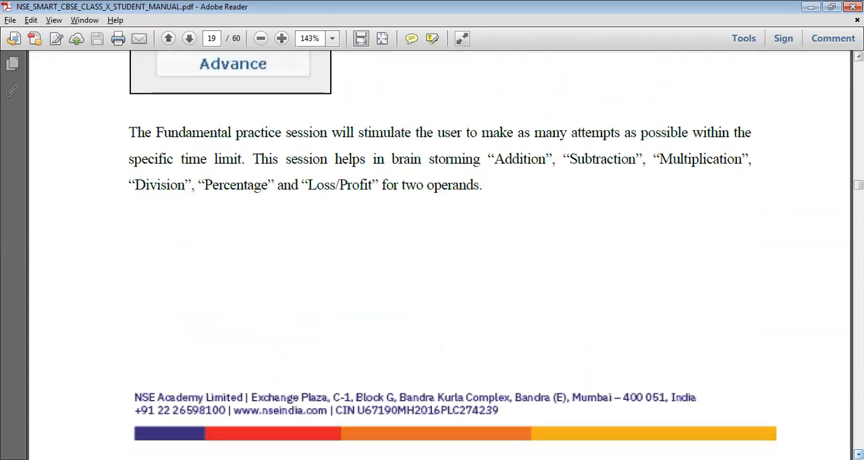
scroll(down, 3)
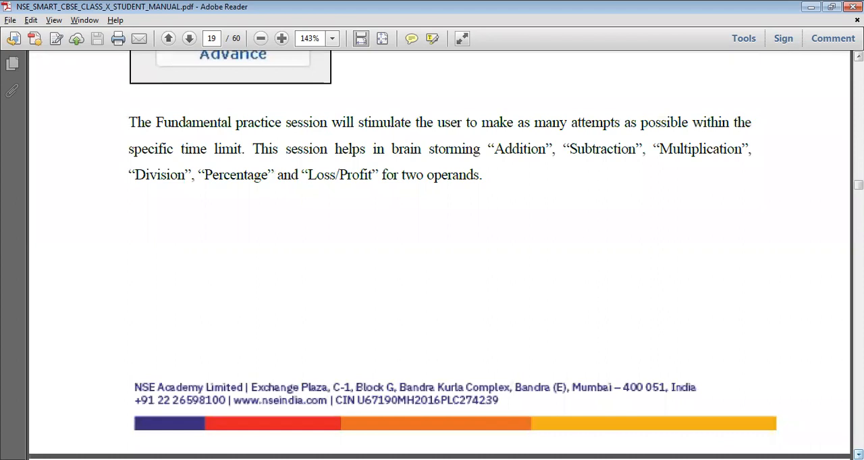
scroll(down, 3)
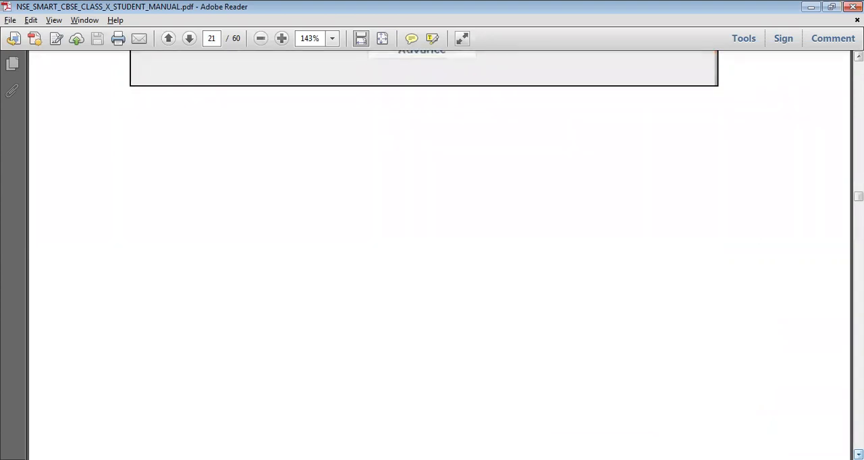
scroll(down, 3)
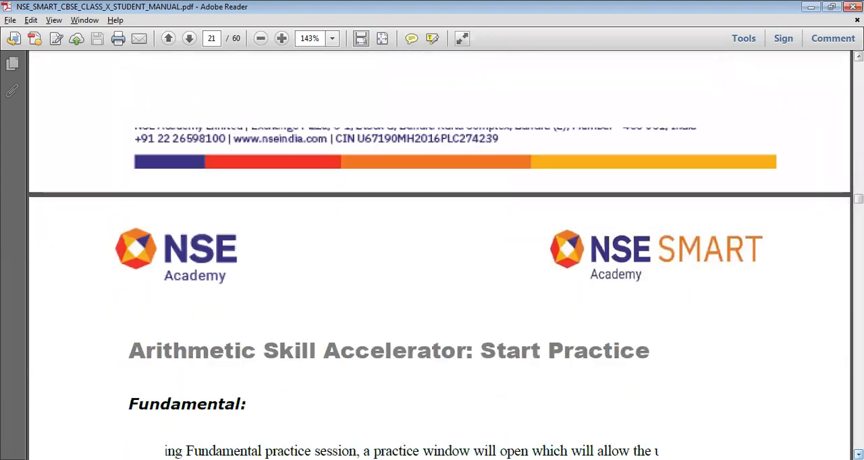
scroll(down, 3)
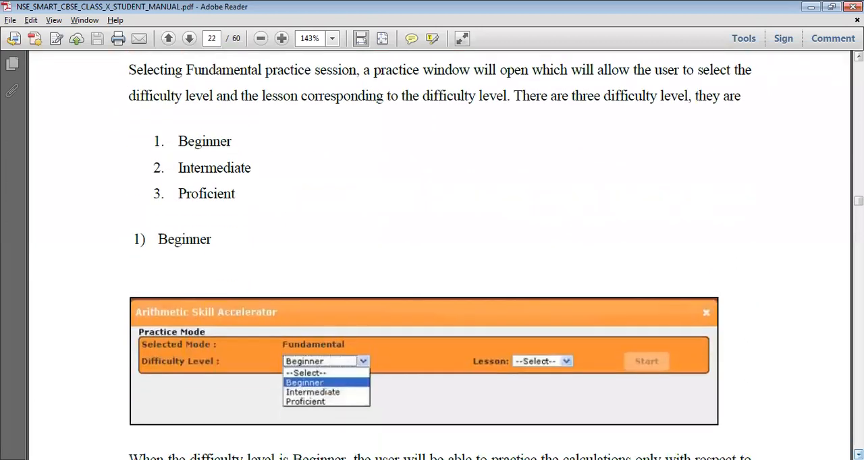
scroll(down, 3)
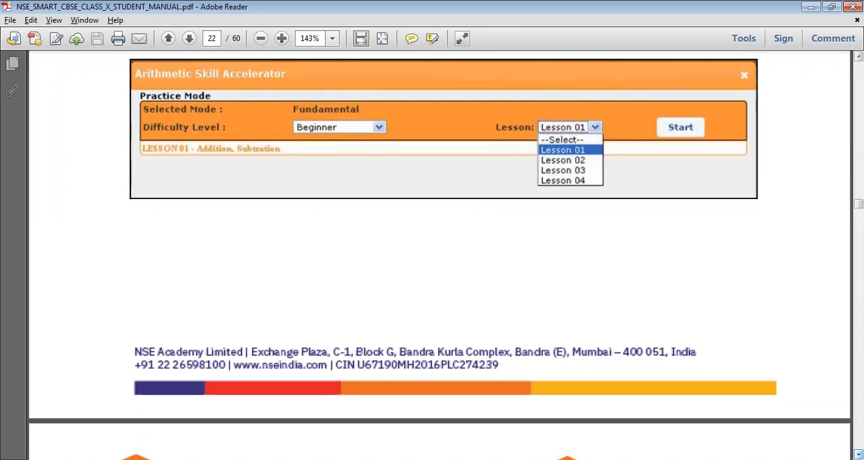
scroll(down, 3)
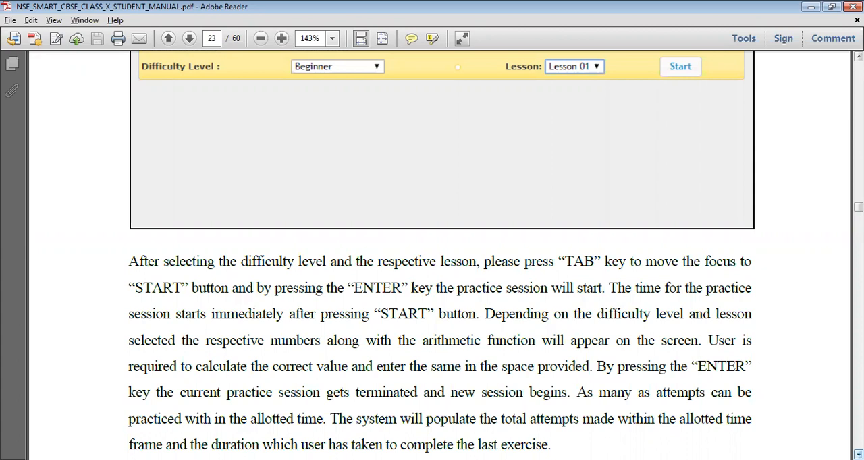
scroll(down, 3)
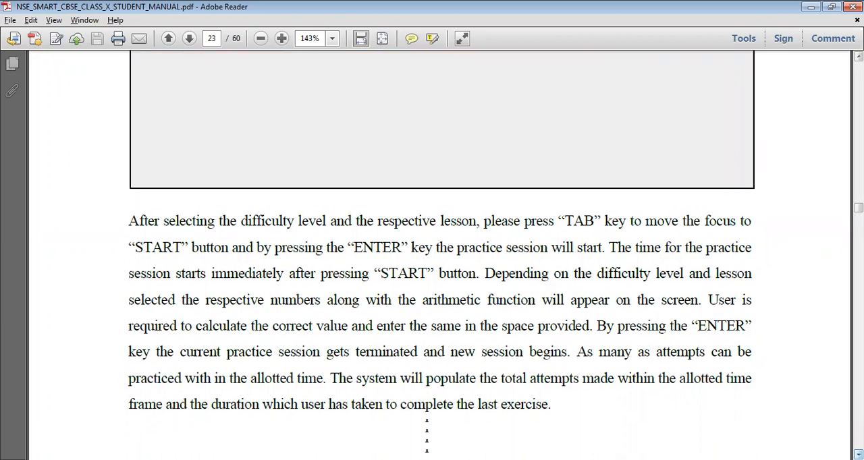
scroll(down, 3)
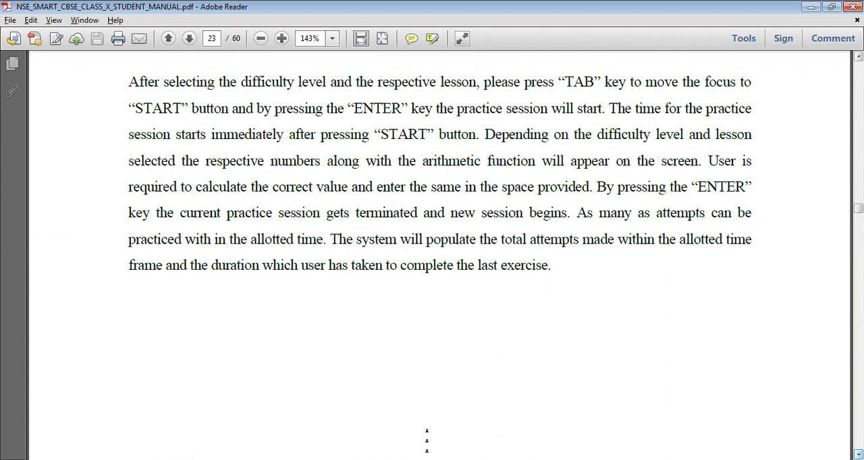
scroll(down, 3)
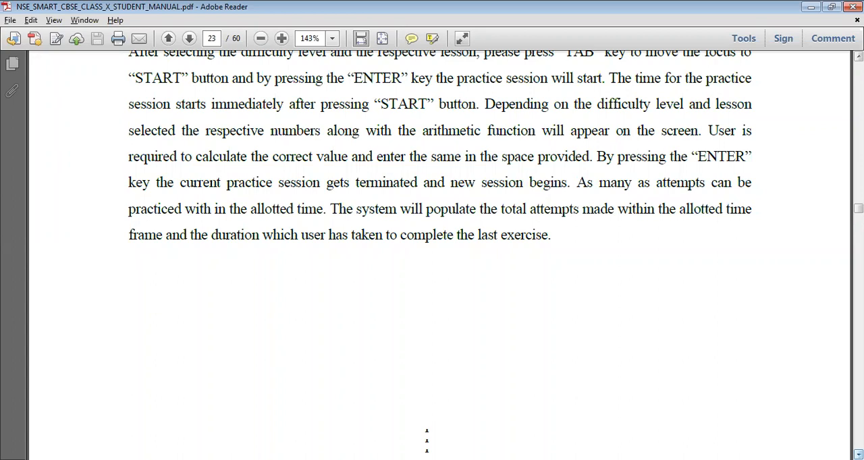
scroll(down, 3)
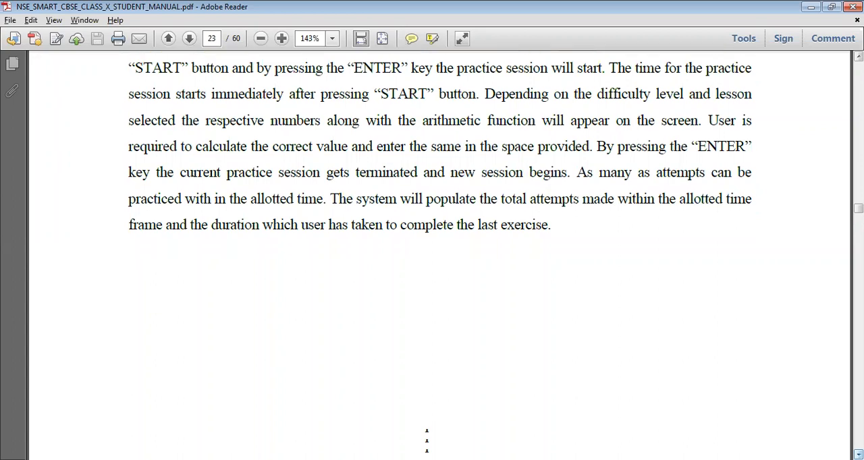
scroll(down, 3)
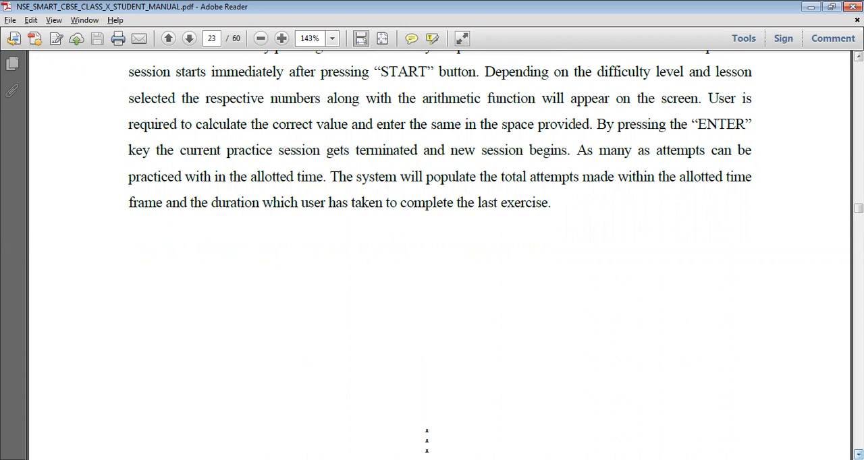
scroll(down, 3)
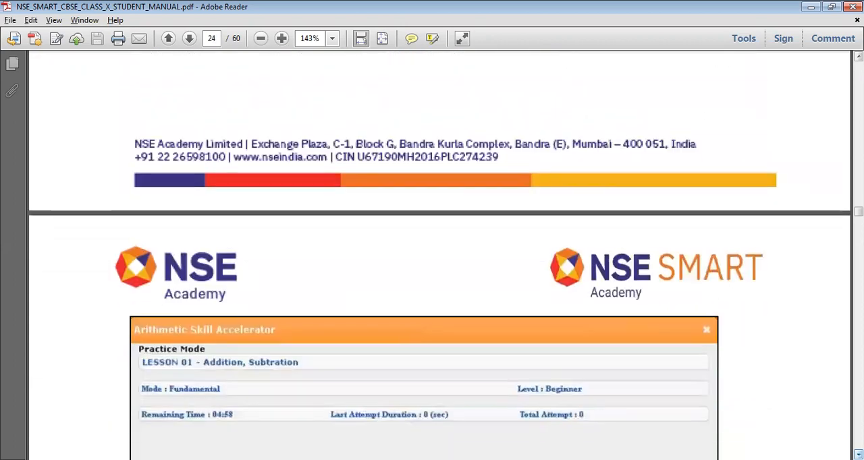
scroll(down, 3)
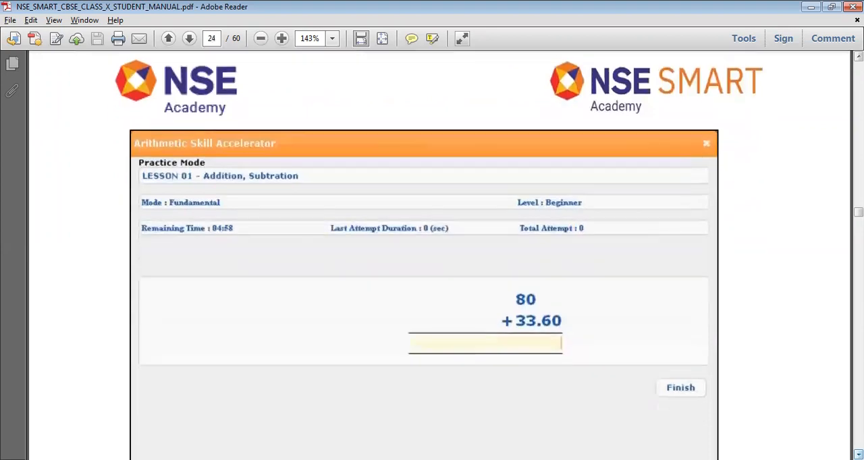
scroll(down, 3)
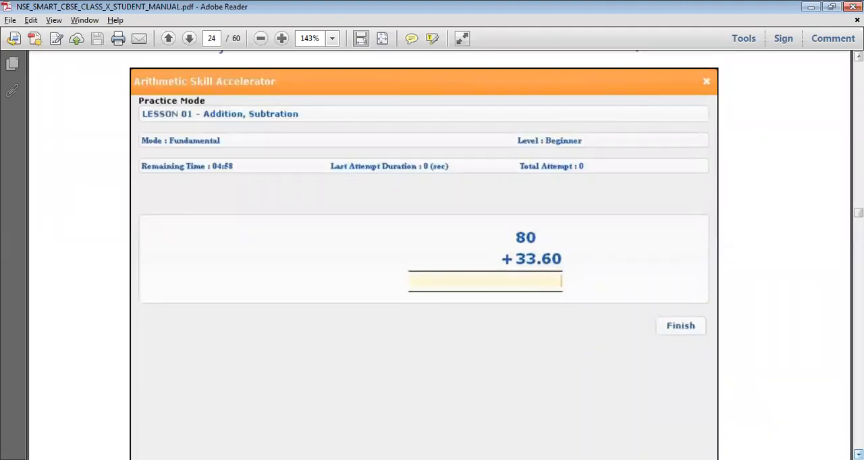
scroll(down, 3)
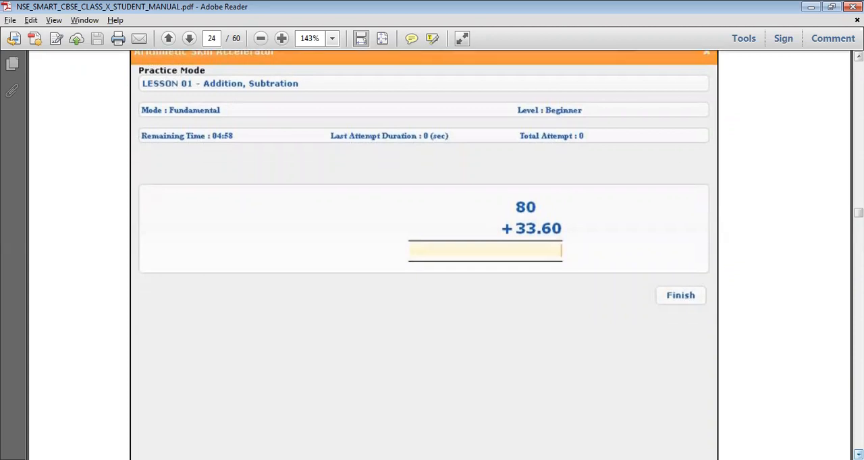
scroll(down, 3)
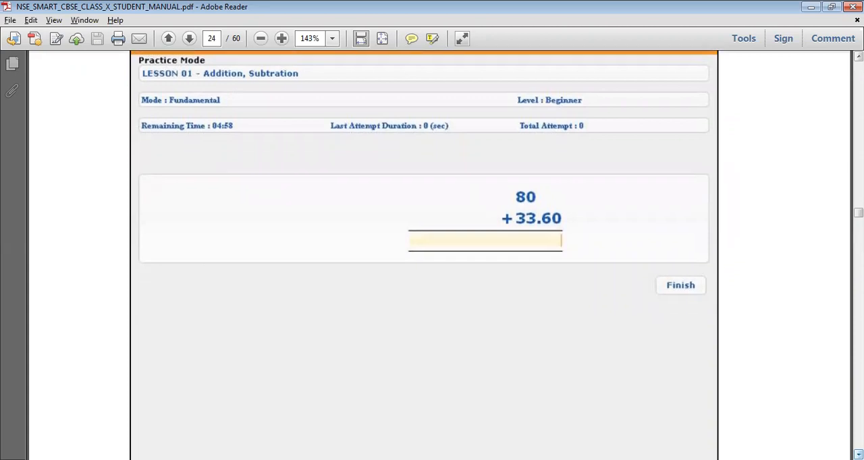
scroll(down, 3)
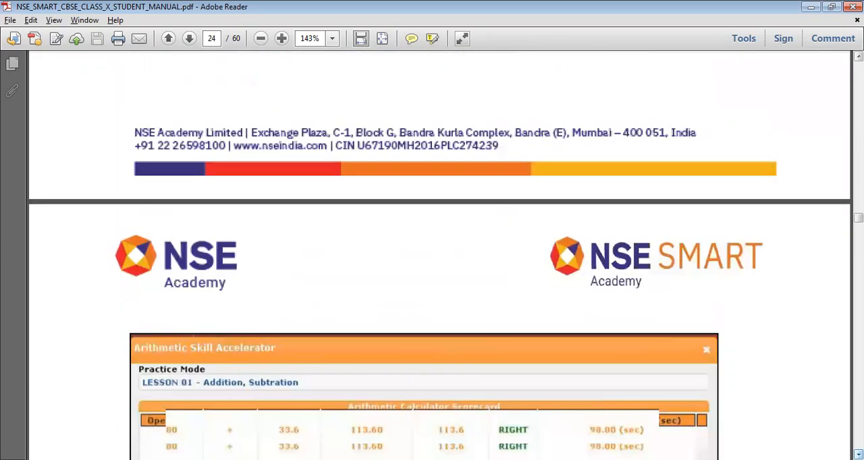
scroll(down, 3)
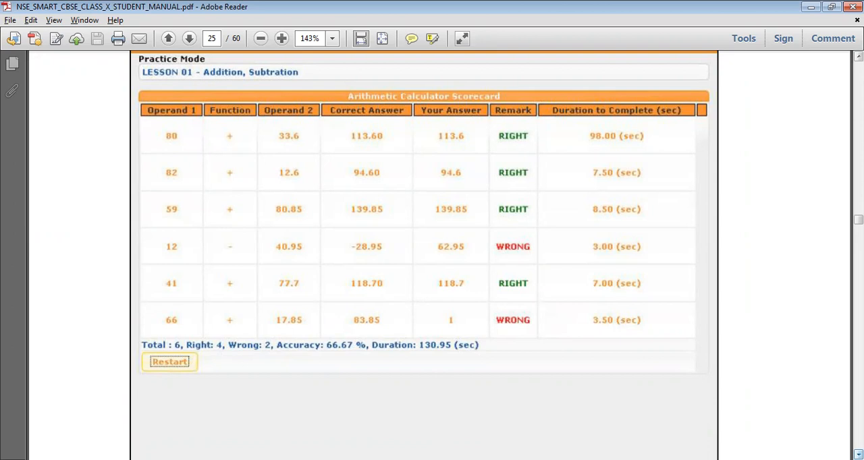
scroll(down, 3)
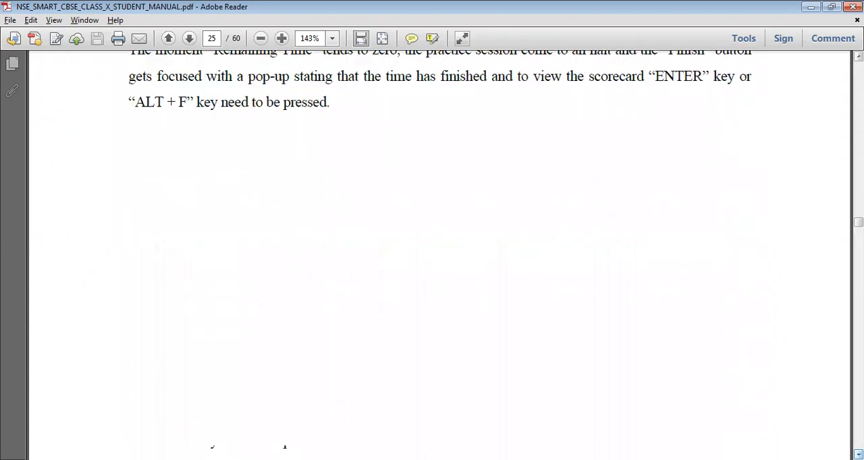
scroll(down, 3)
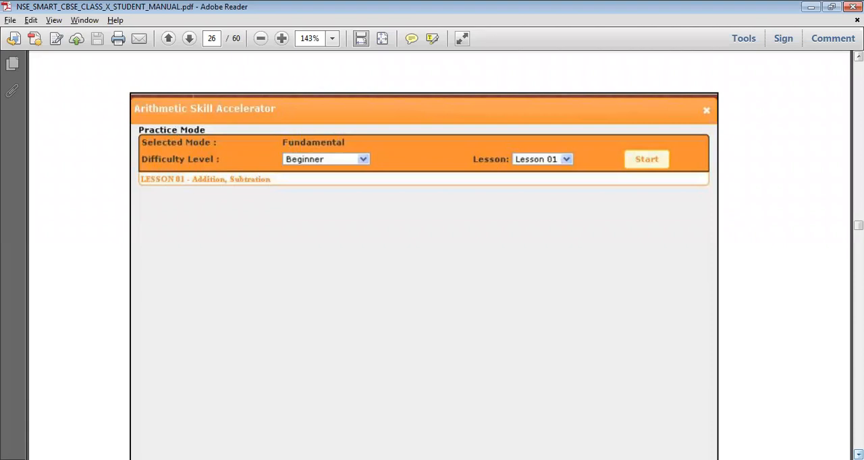
mouse_move(667, 418)
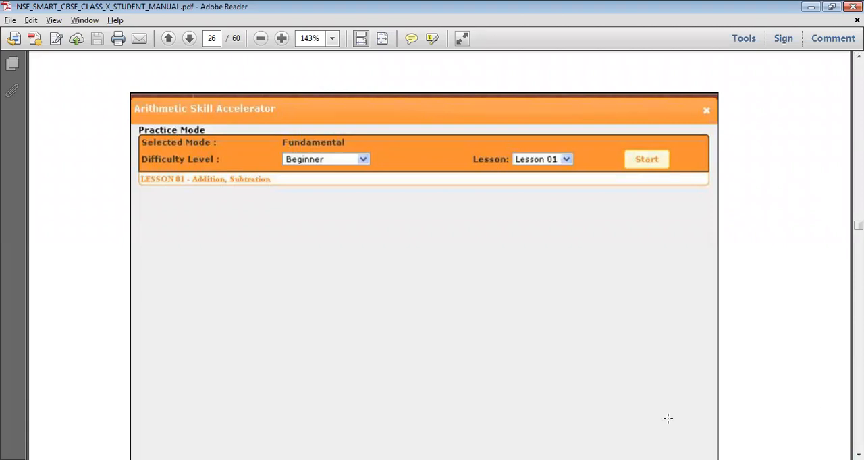